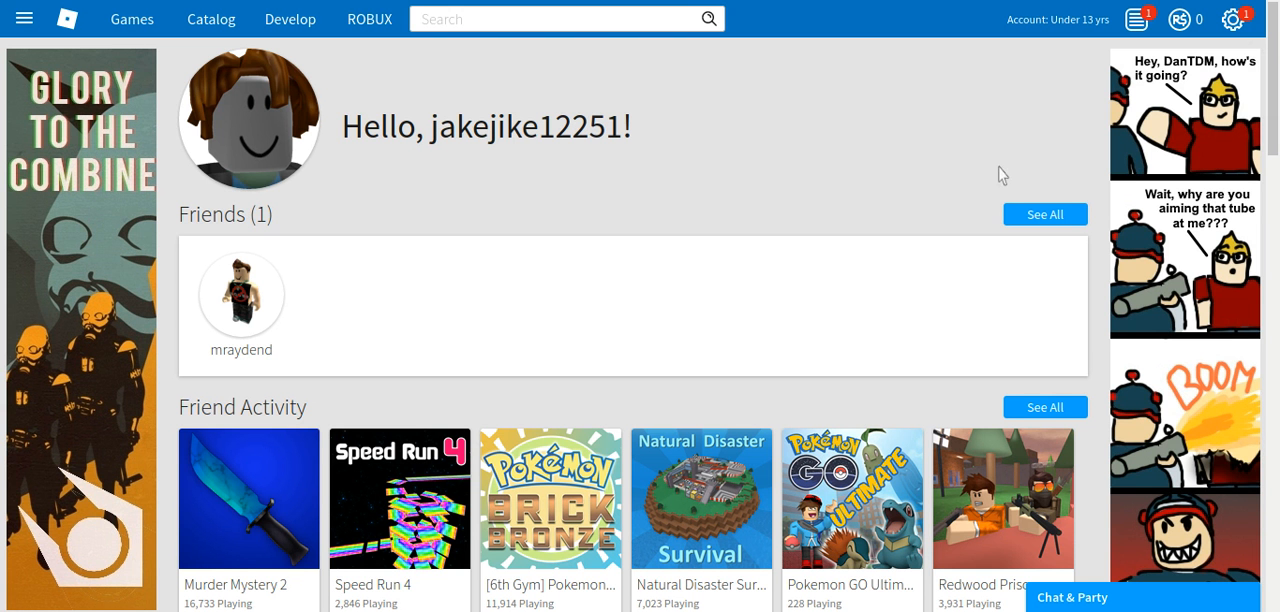
pyautogui.moveTo(1113, 148)
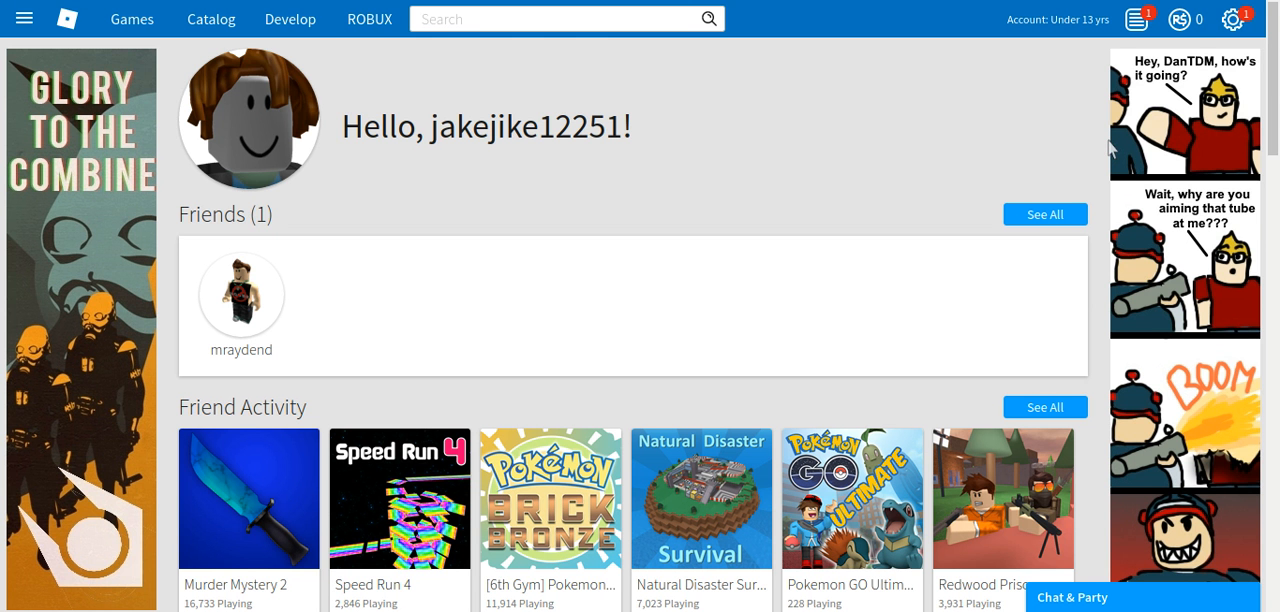
# - Enter 's3etchYT' into the site search to look for that player
pyautogui.scroll(-3)
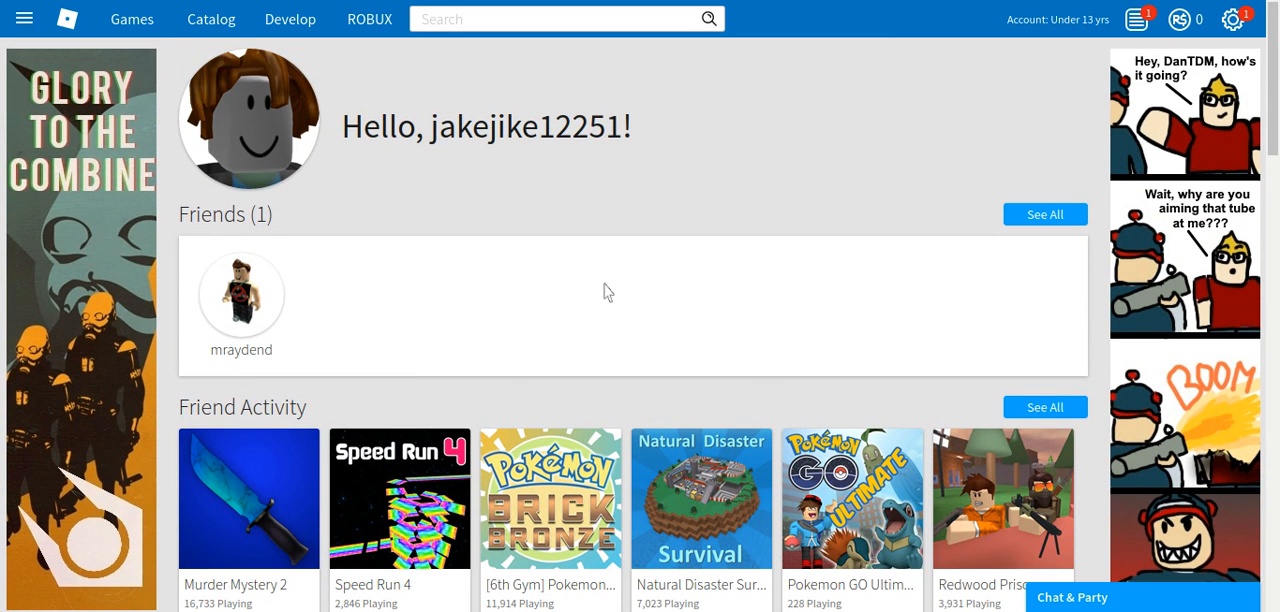
pyautogui.scroll(-3)
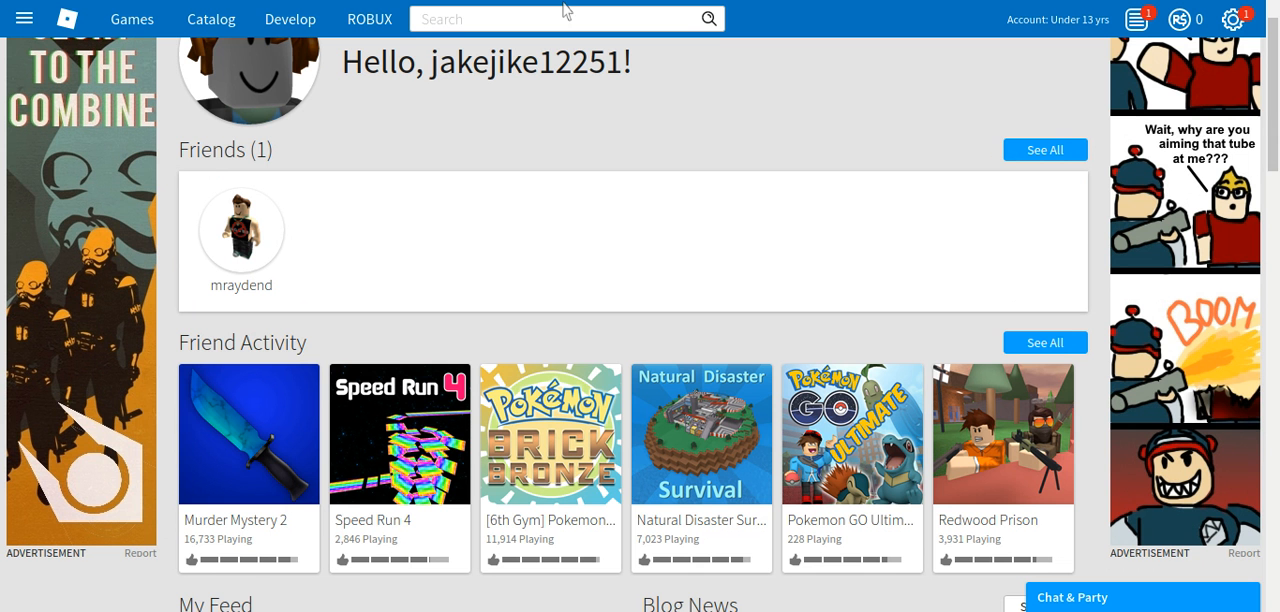
pyautogui.moveTo(458, 18)
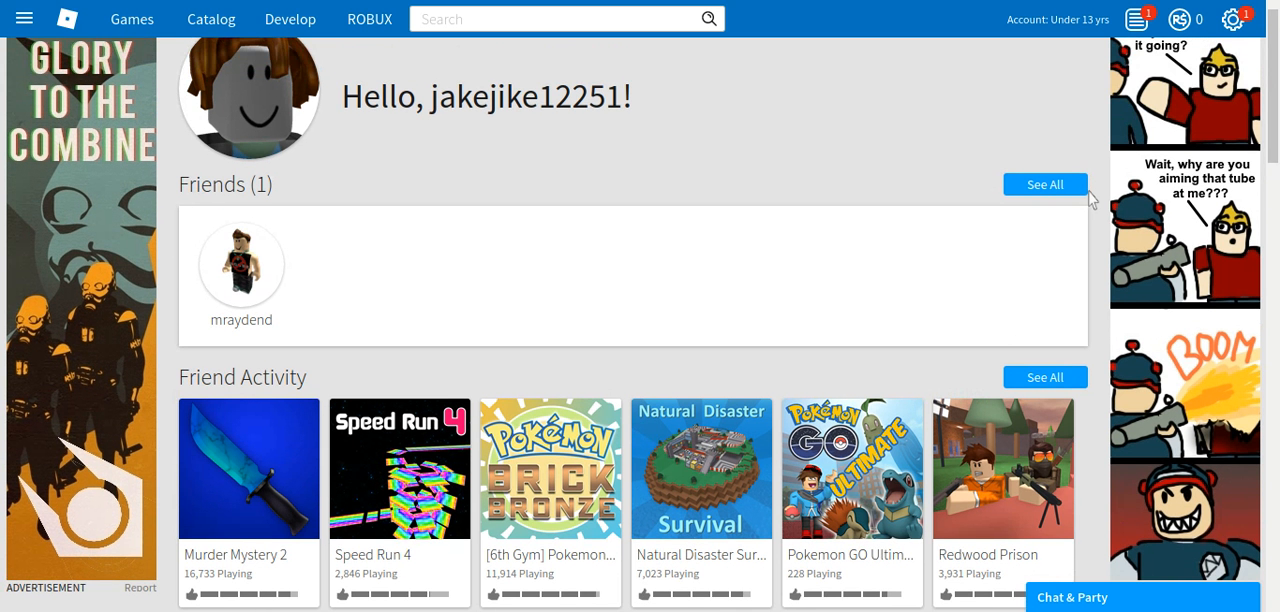
pyautogui.scroll(-3)
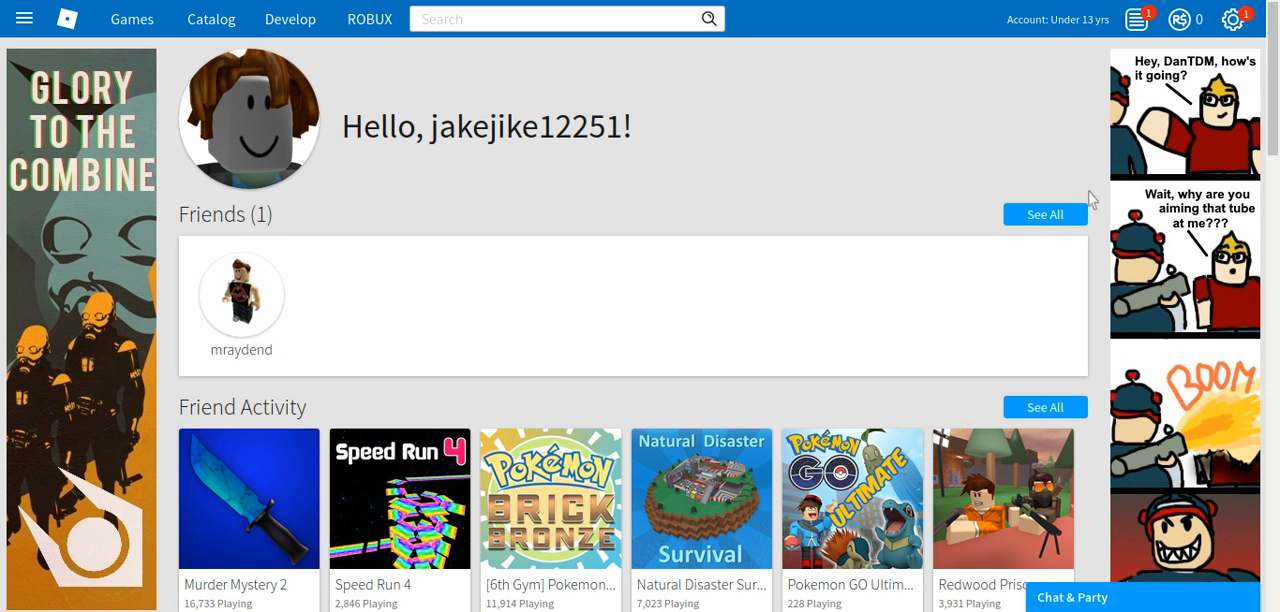
pyautogui.click(520, 19)
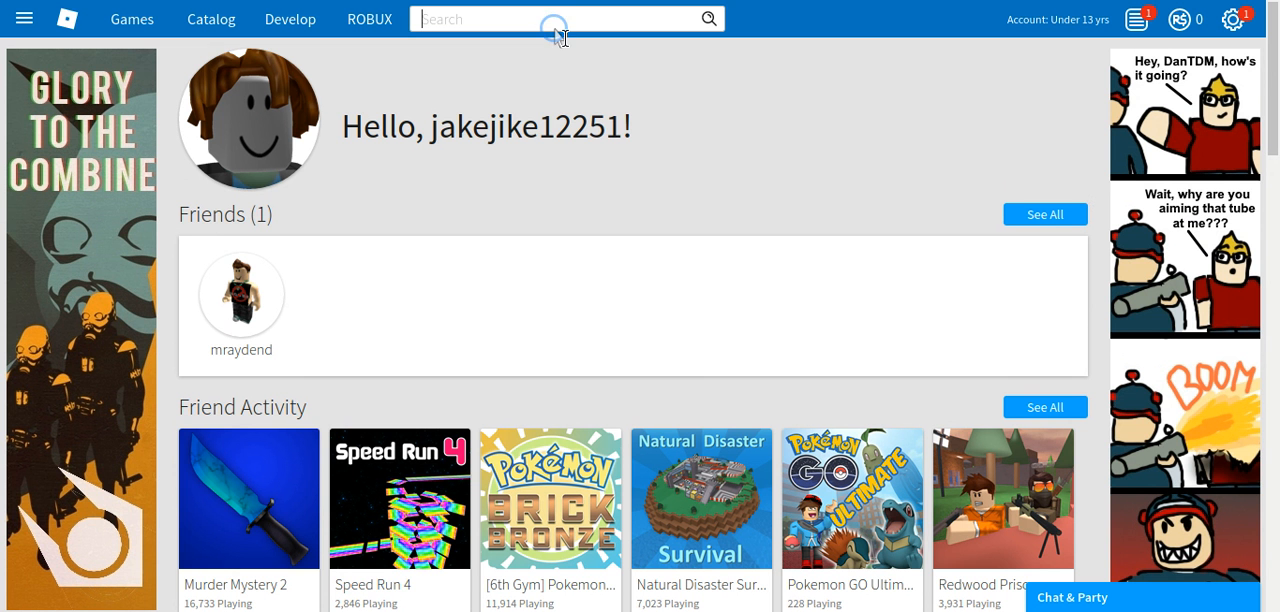
pyautogui.moveTo(575, 47)
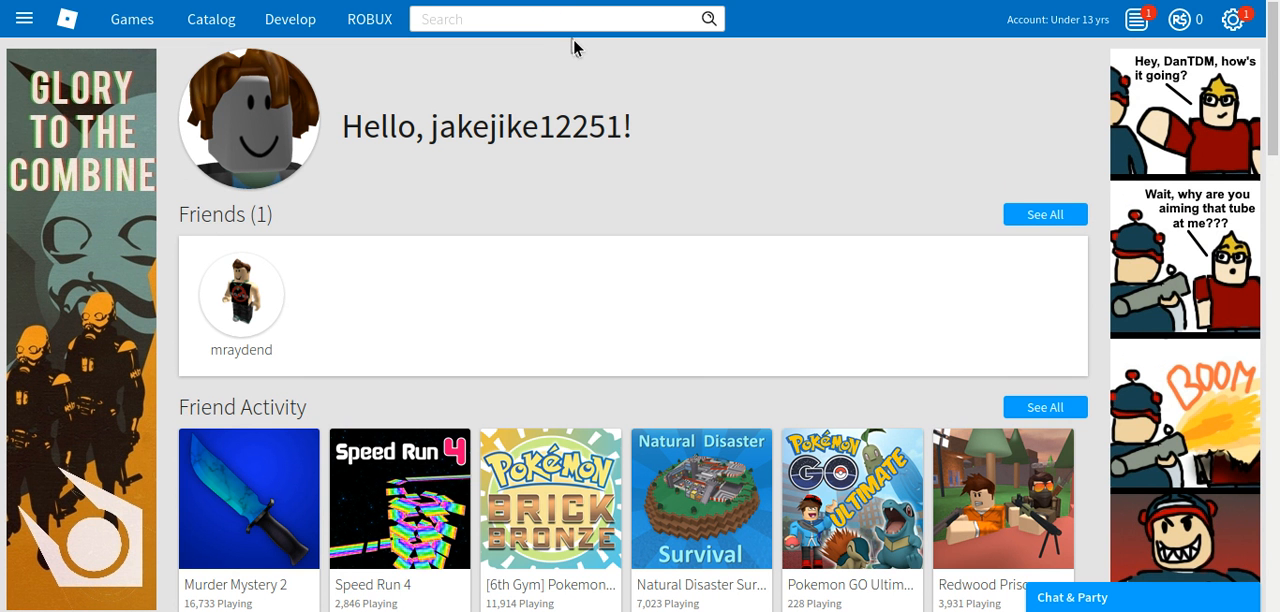
pyautogui.write('sket')
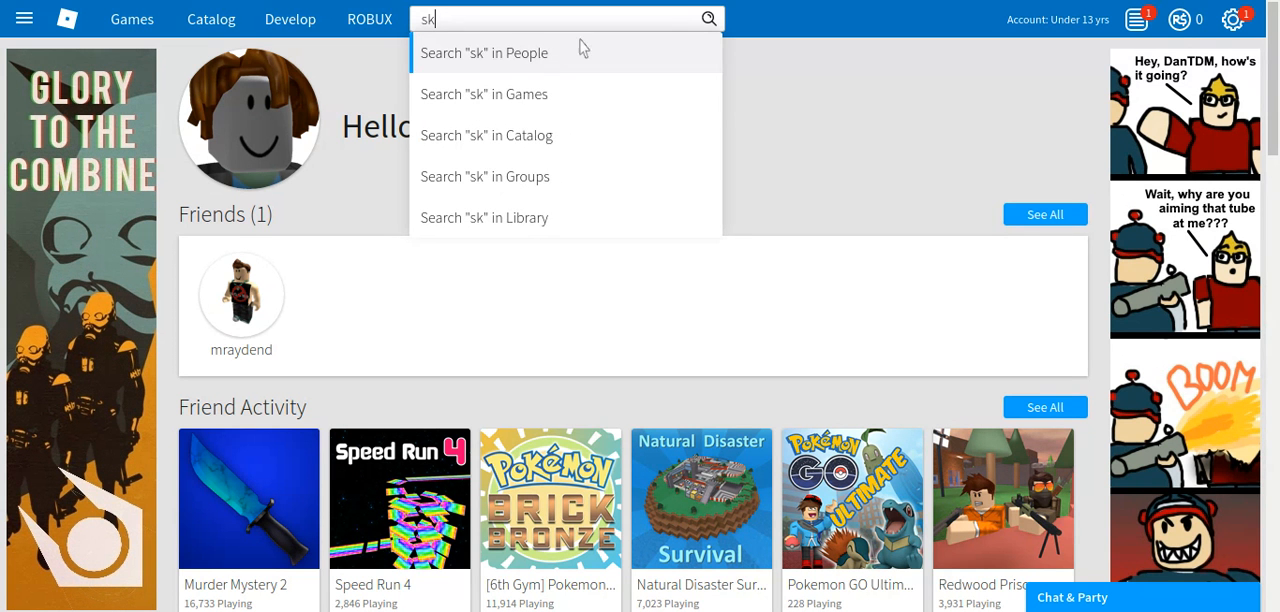
pyautogui.write('3etc')
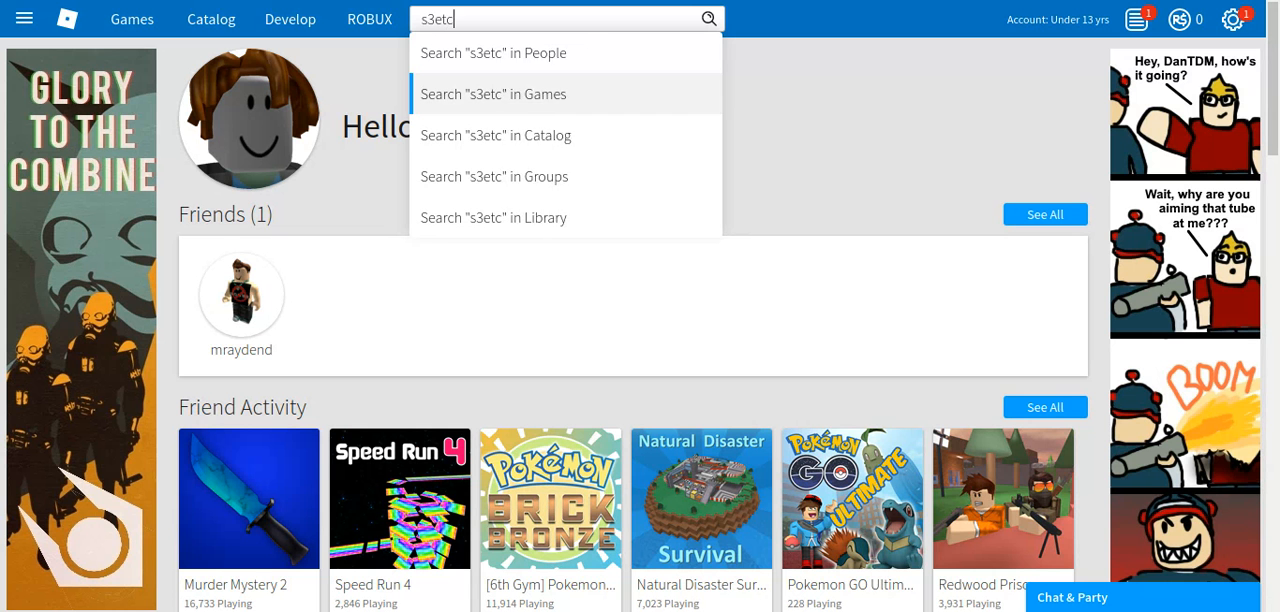
pyautogui.write('hYT')
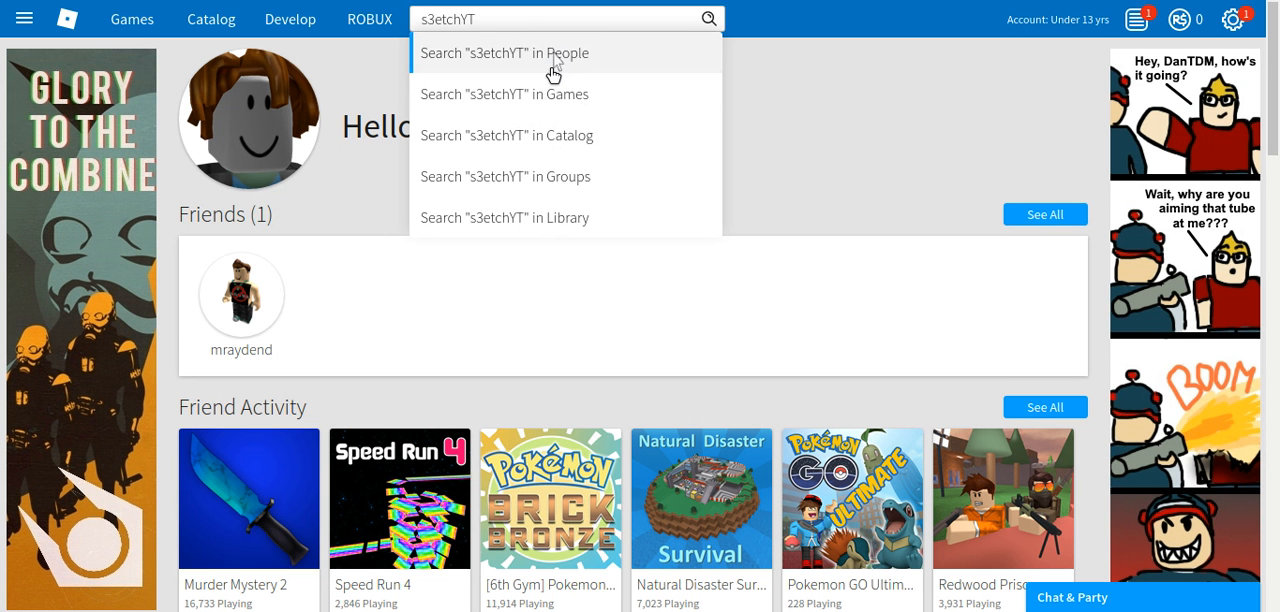
pyautogui.moveTo(515, 110)
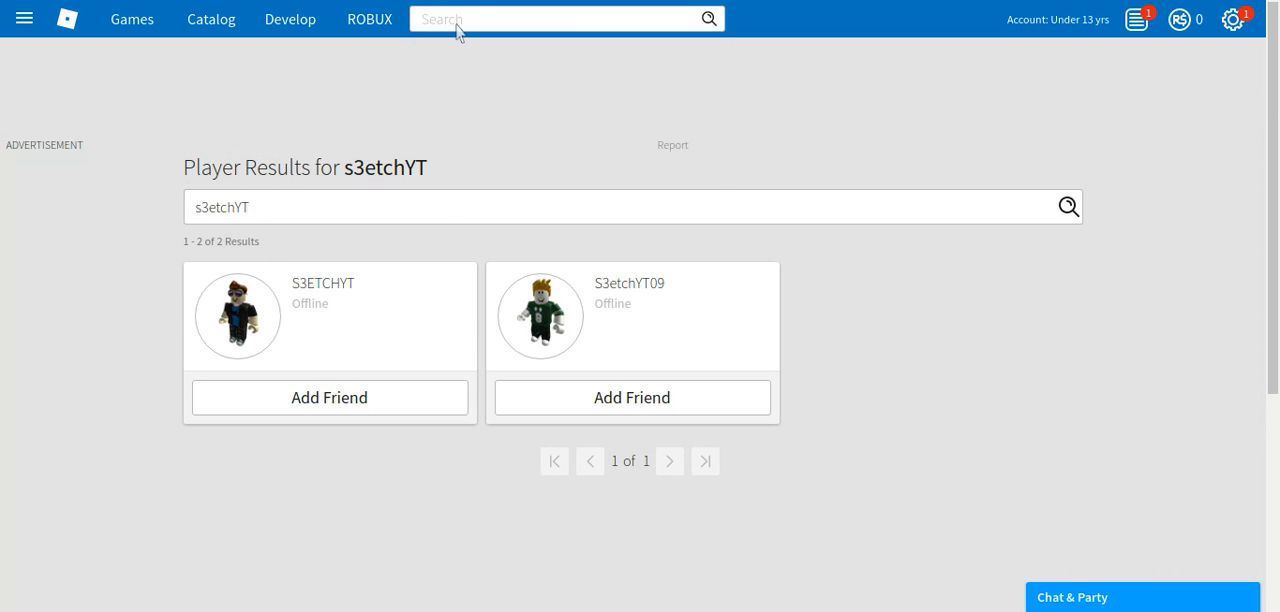
pyautogui.moveTo(704, 188)
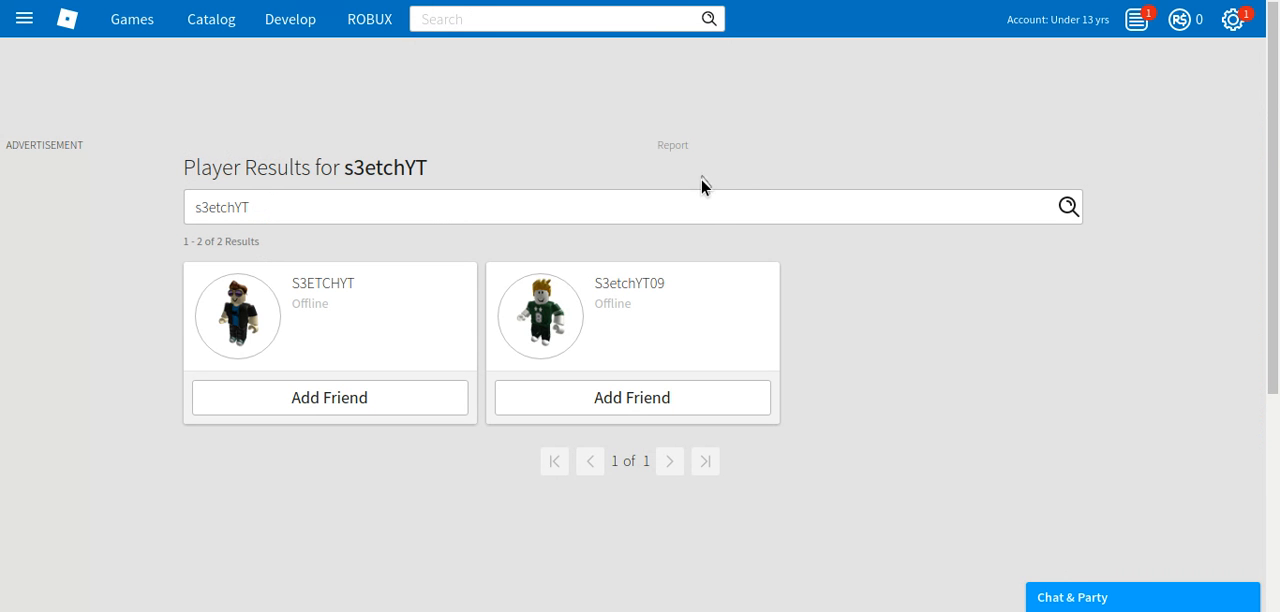
# - Enter 'denisdaily' into the site search to look for that player
pyautogui.write('denisd')
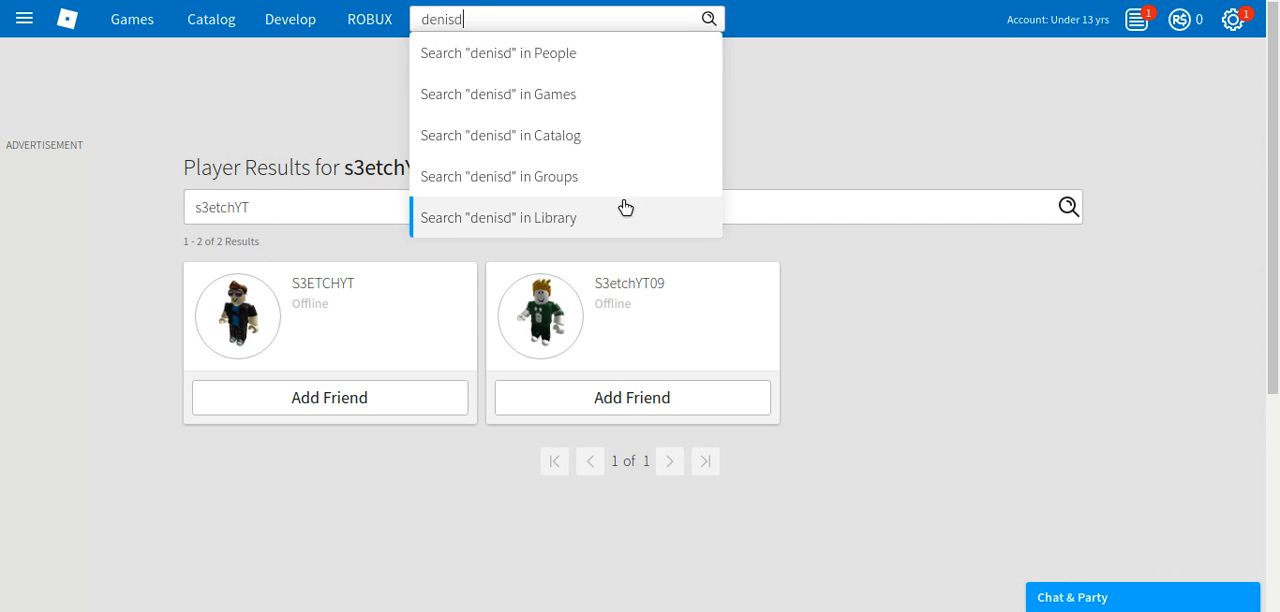
pyautogui.write('aily')
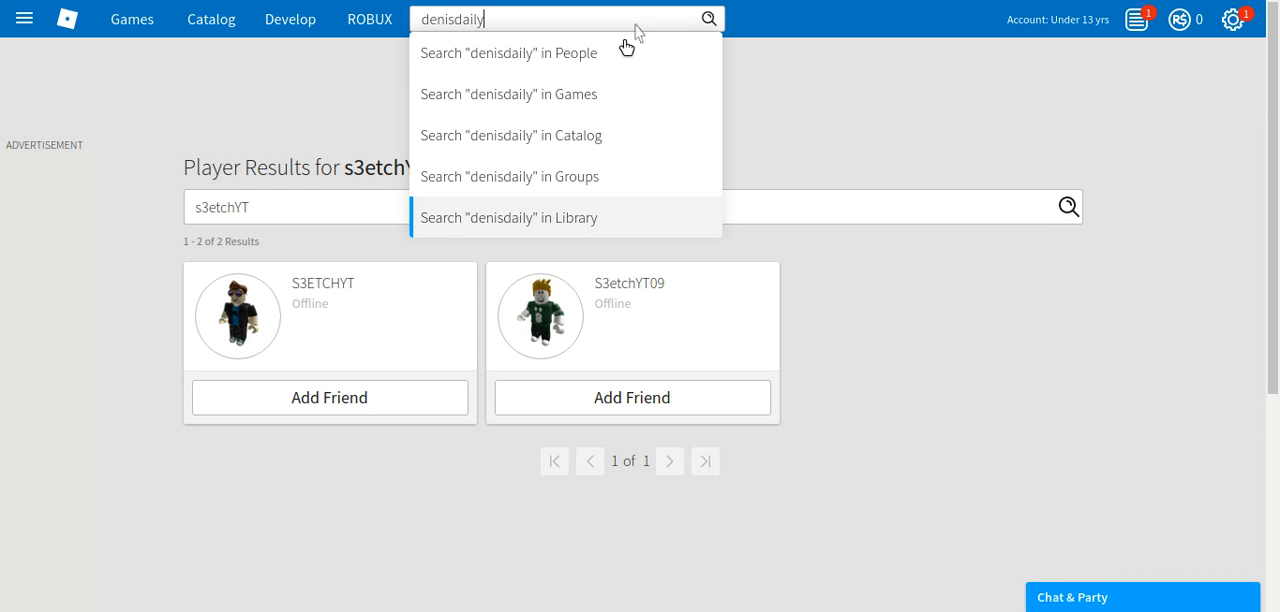
pyautogui.moveTo(618, 53)
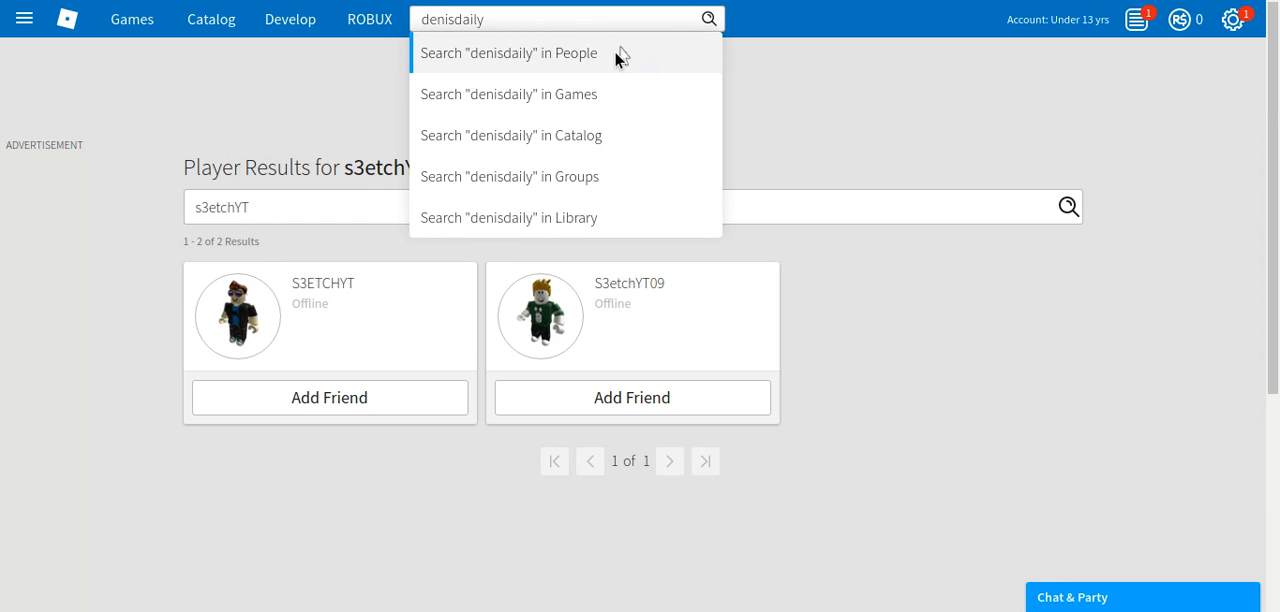
pyautogui.moveTo(611, 73)
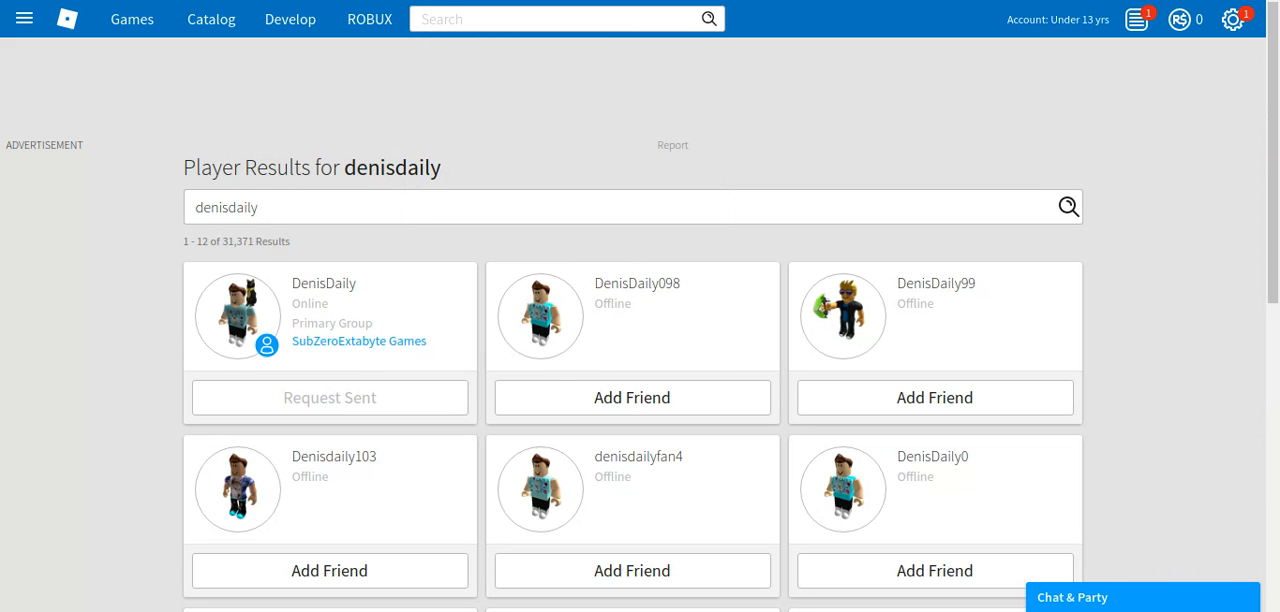
pyautogui.moveTo(231, 322)
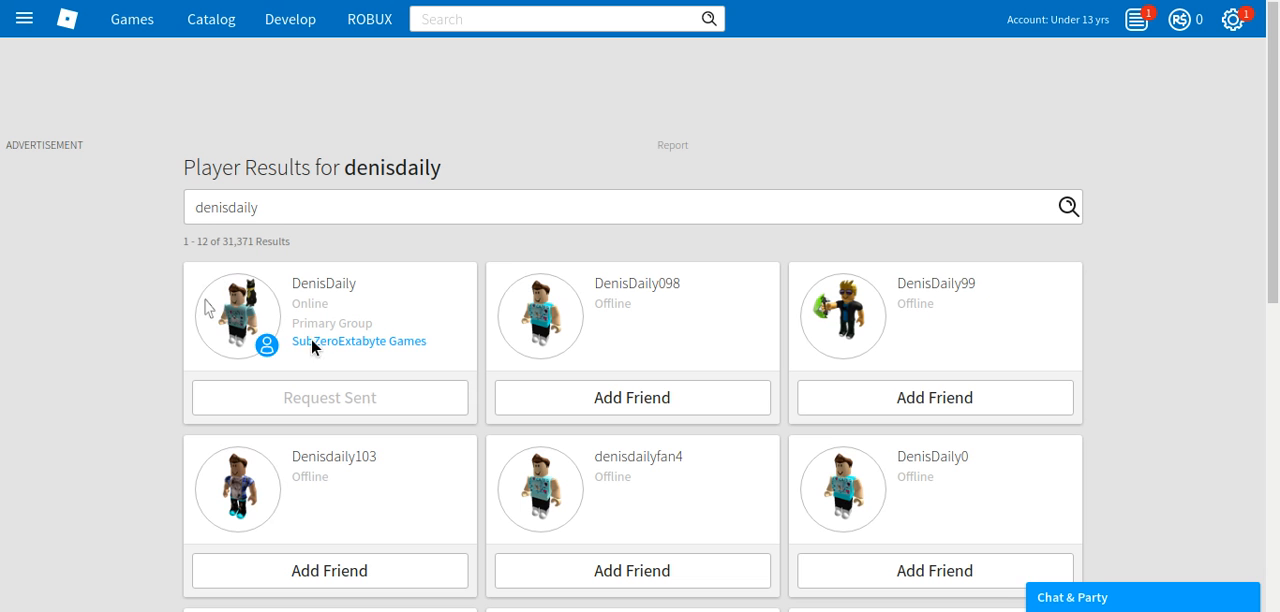
pyautogui.moveTo(241, 322)
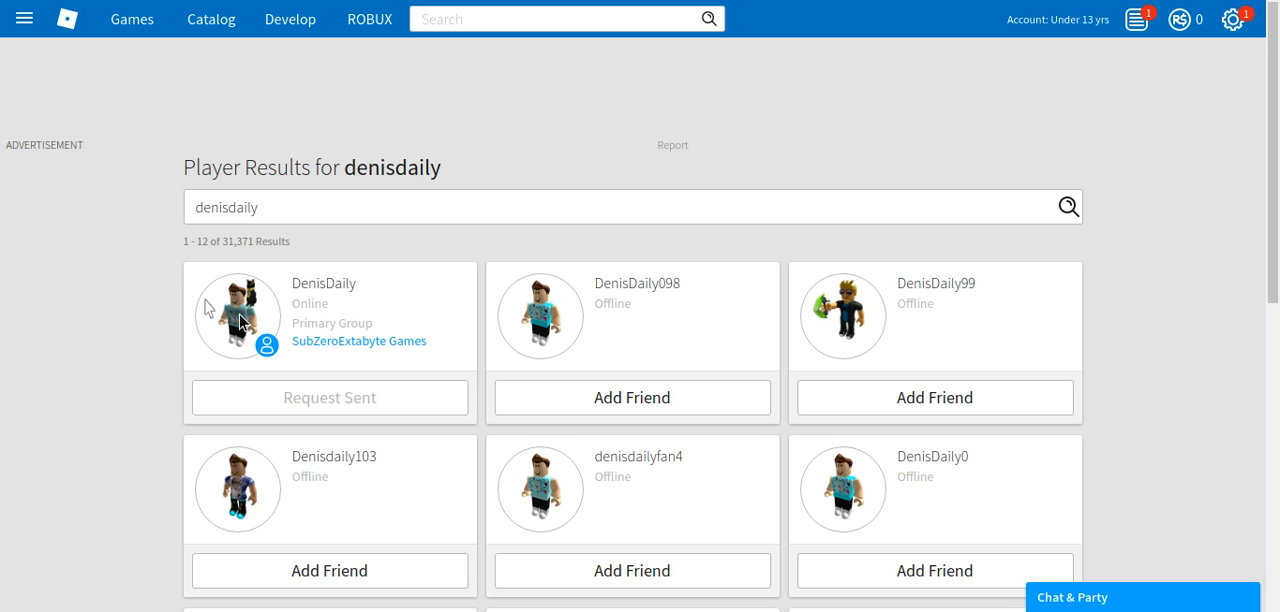
# - Open DenisDaily's profile and scroll down to its seven-friend Friends section
pyautogui.click(237, 315)
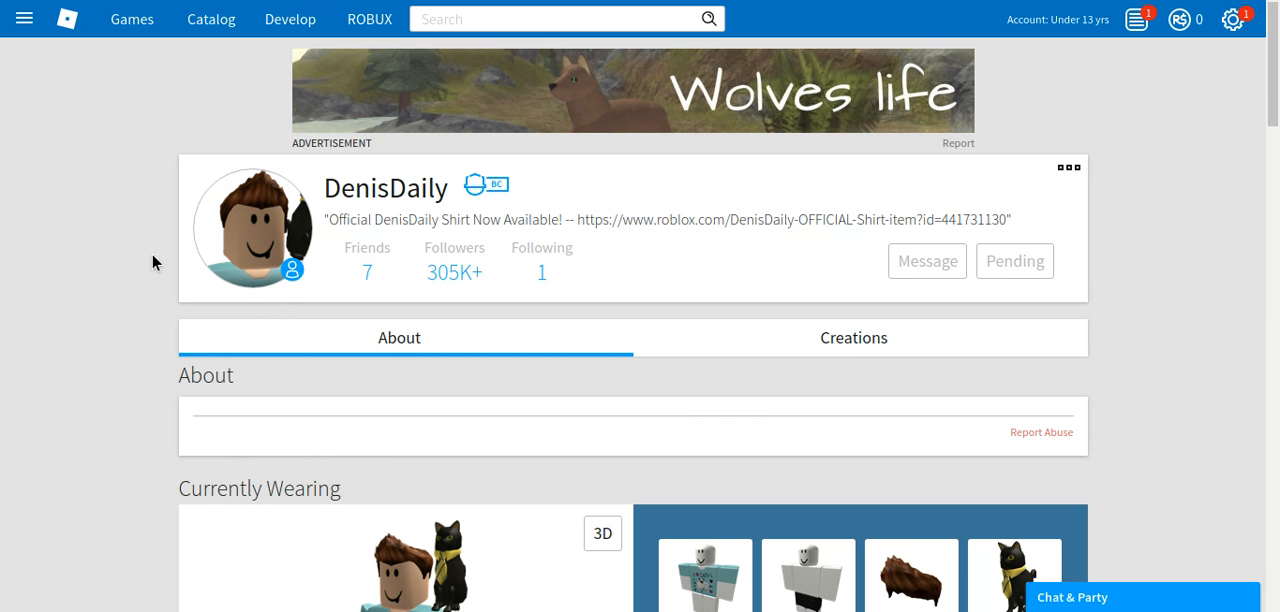
pyautogui.scroll(-3)
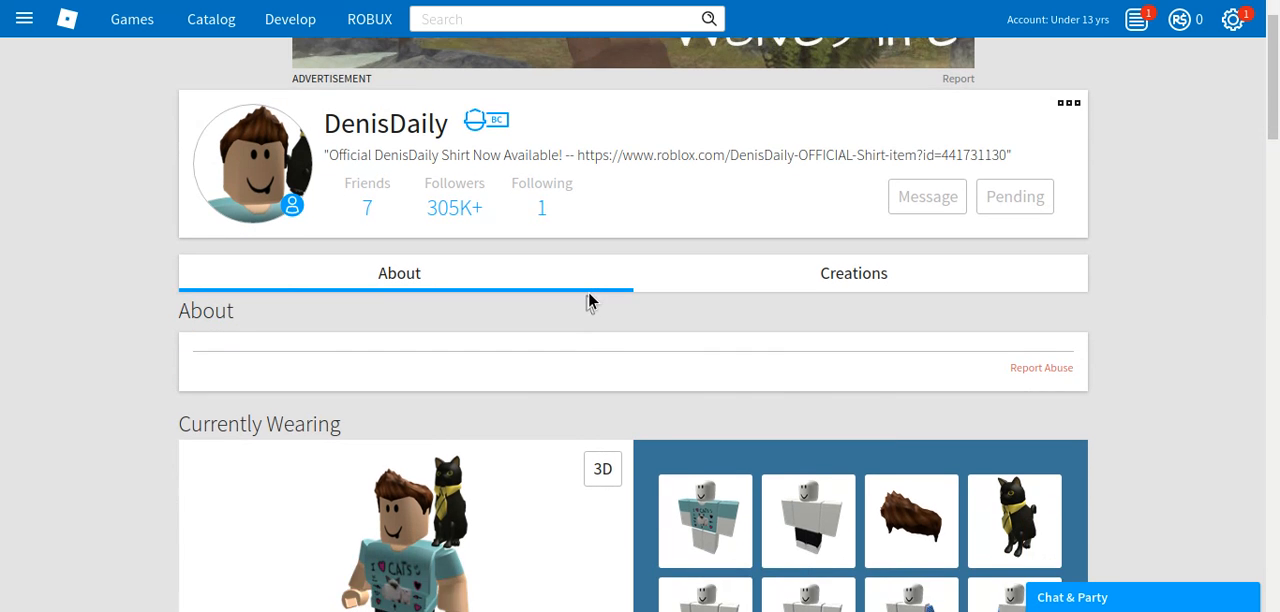
pyautogui.scroll(-3)
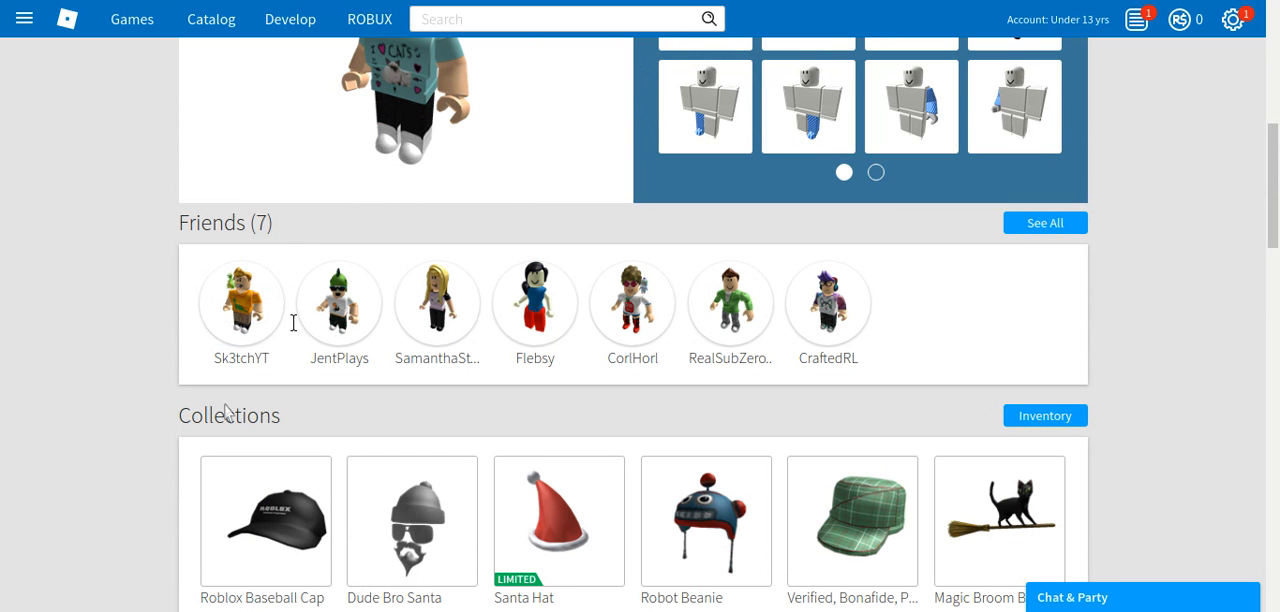
pyautogui.moveTo(502, 332)
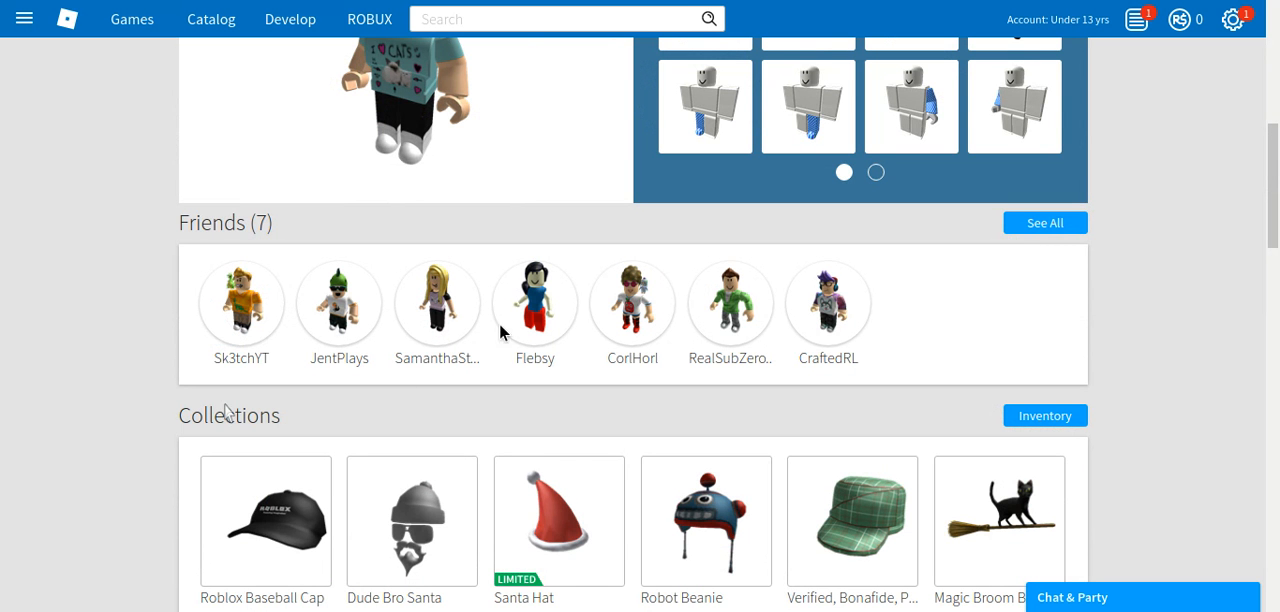
pyautogui.moveTo(553, 320)
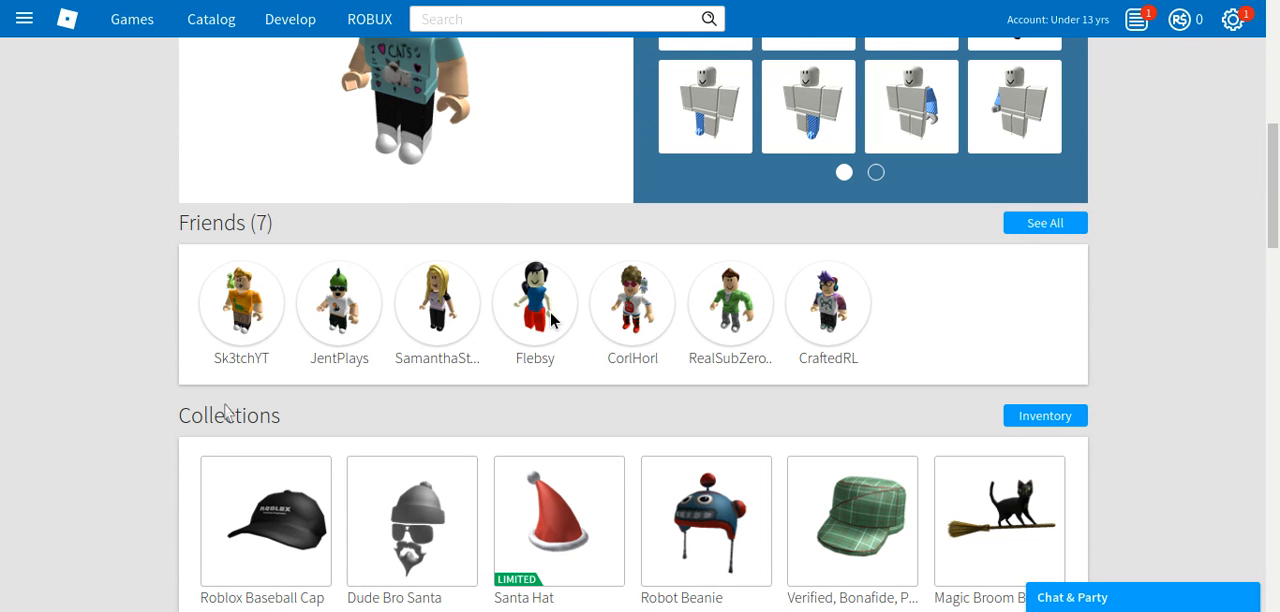
# - Open Sk3tchYT from DenisDaily's friends list and select the Sk3tchYT username heading
pyautogui.click(240, 310)
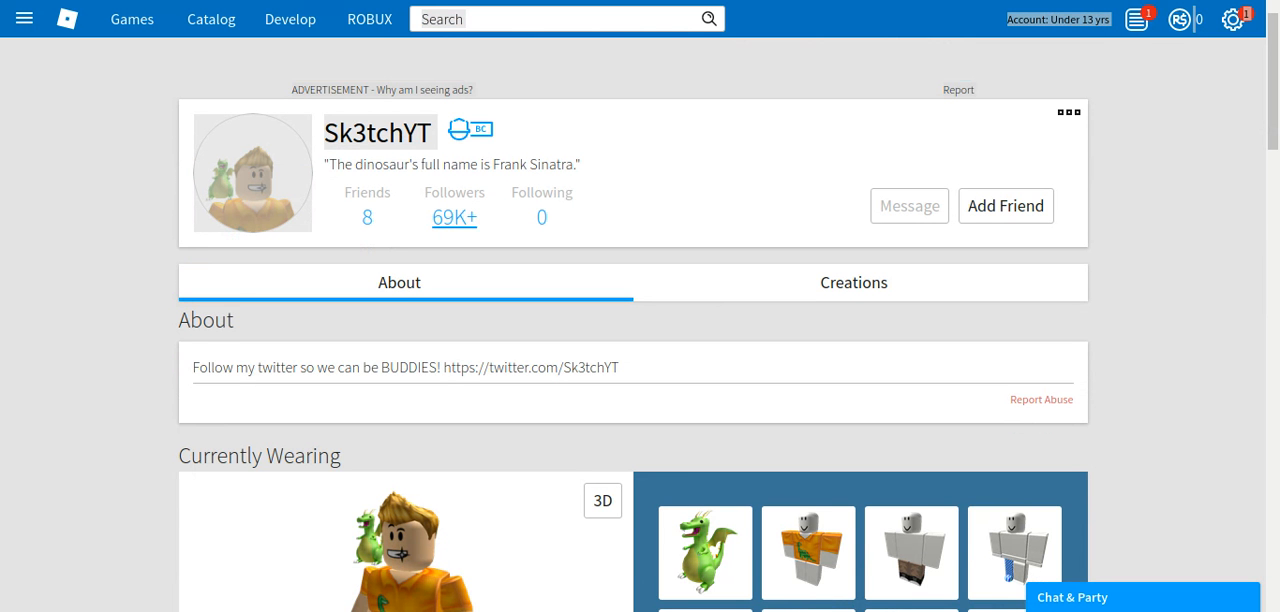
pyautogui.scroll(-3)
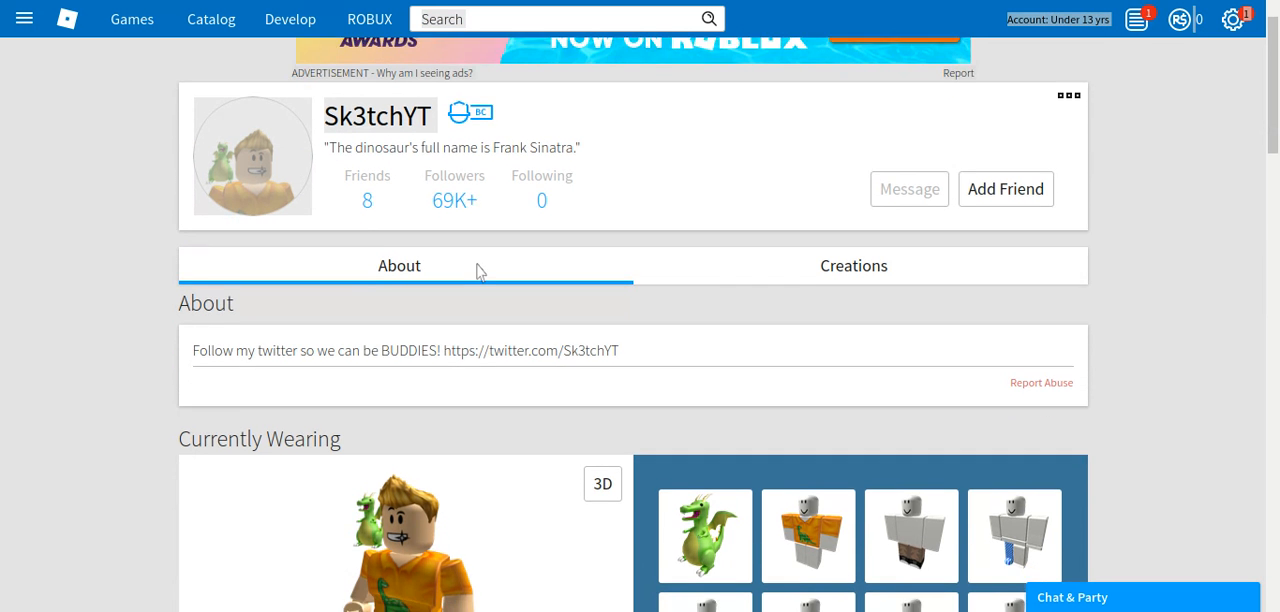
pyautogui.scroll(-3)
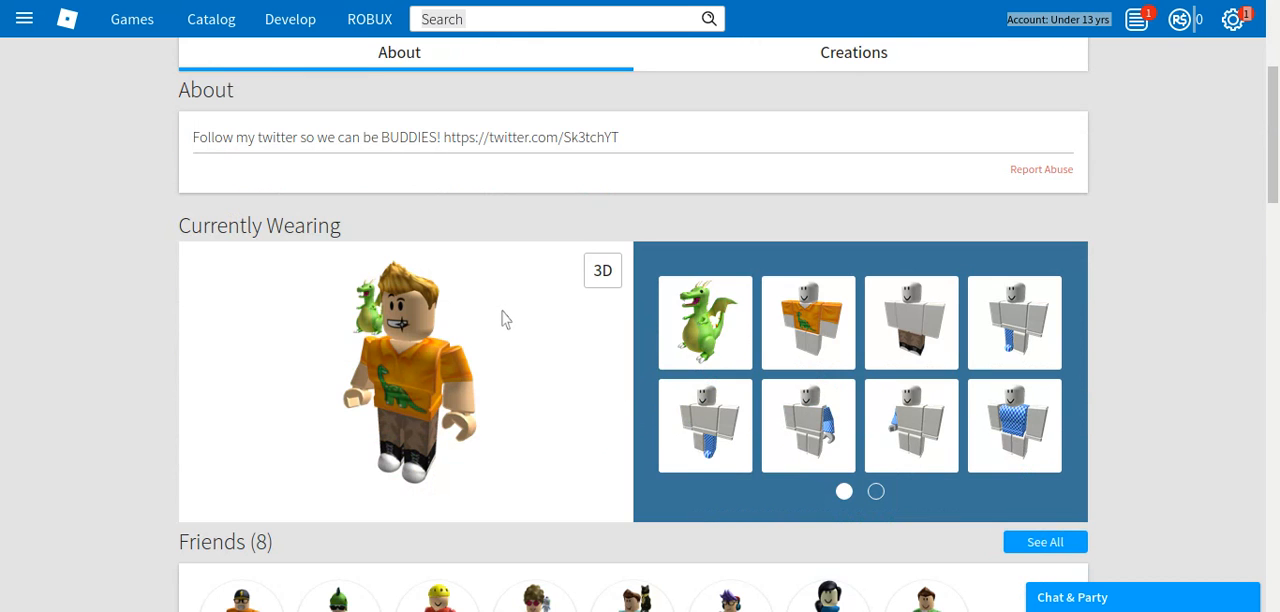
pyautogui.scroll(-3)
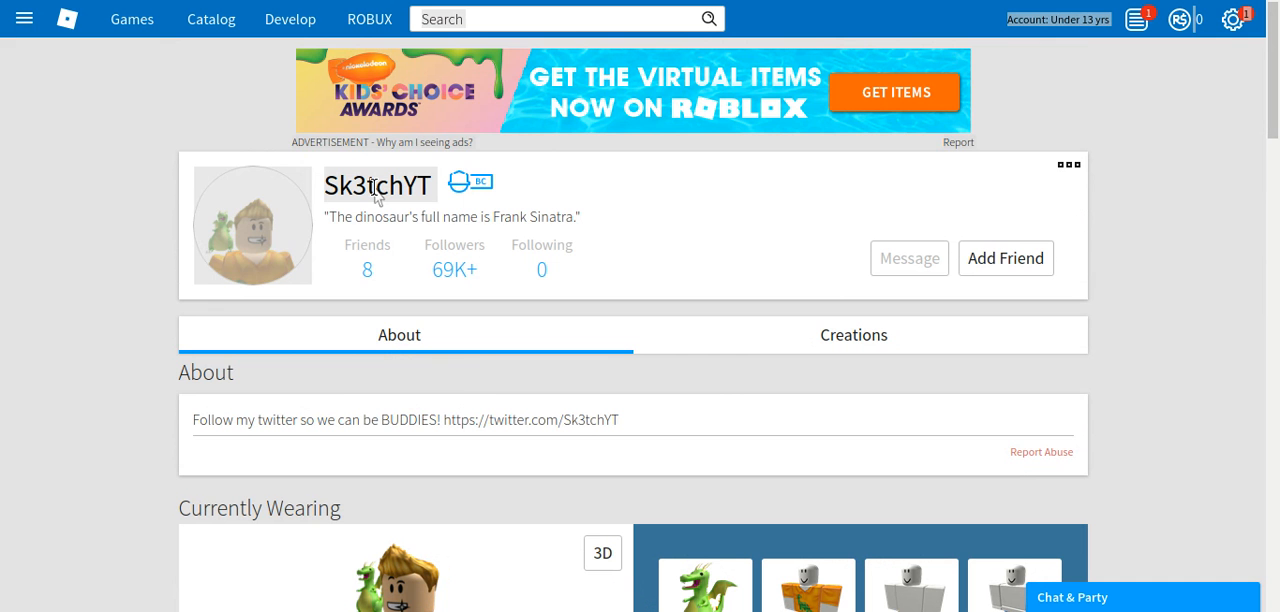
pyautogui.click(458, 394)
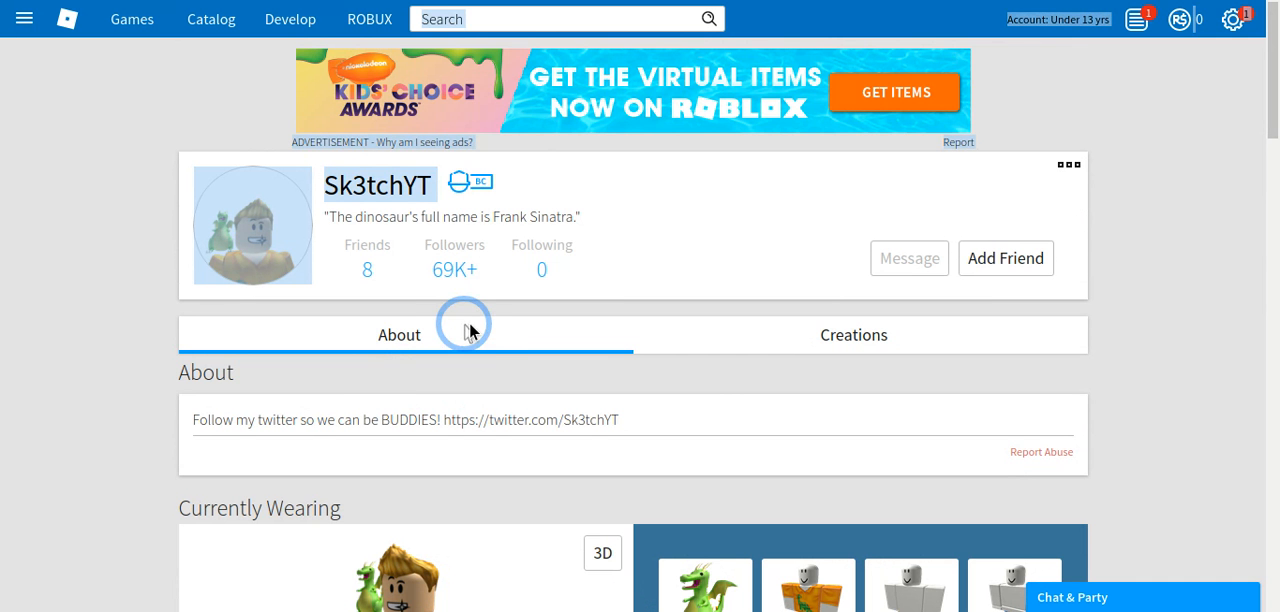
pyautogui.moveTo(572, 310)
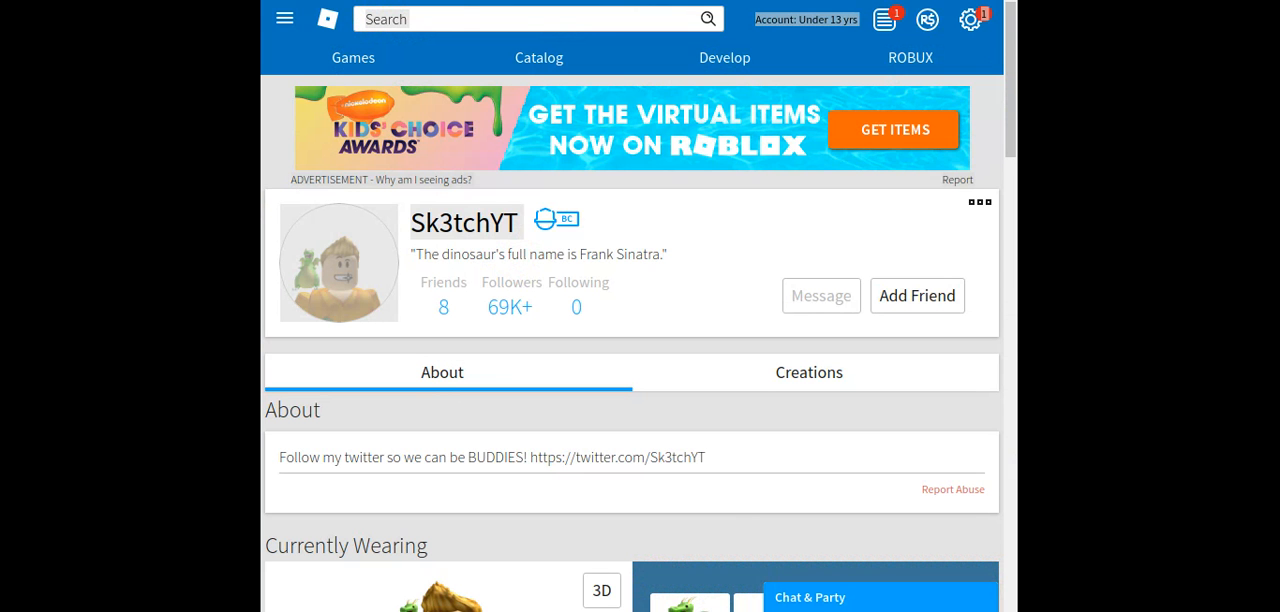
# - Start editing the displayed Sk3tchYT username so it can read jakejike776
pyautogui.doubleClick(465, 221)
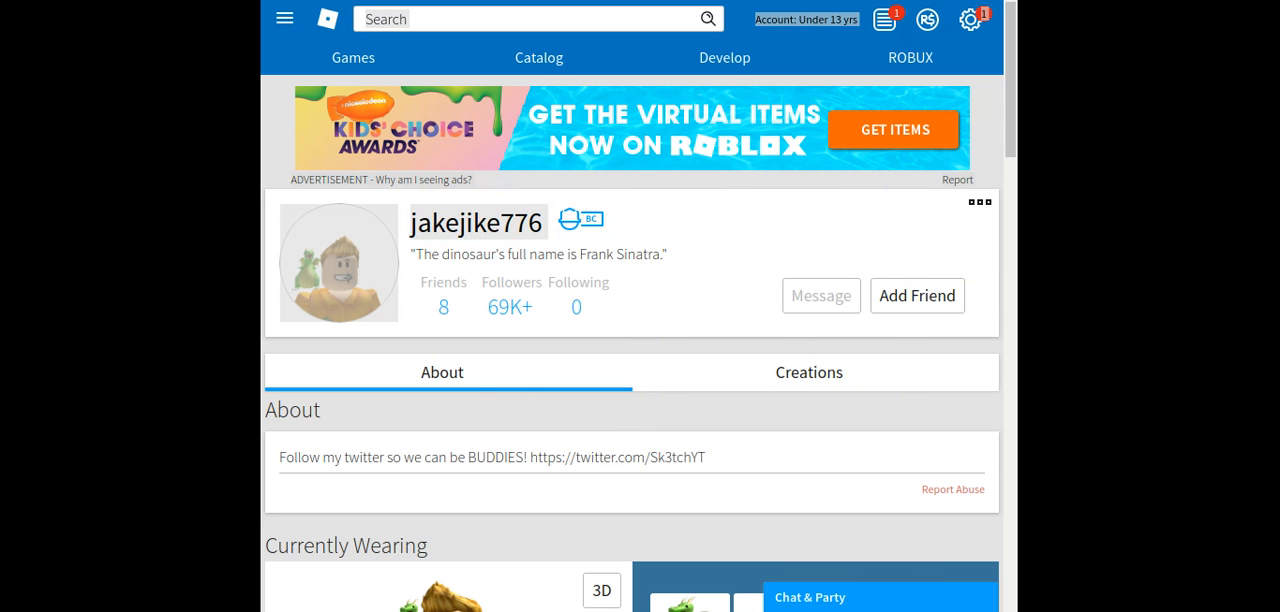
pyautogui.moveTo(547, 274)
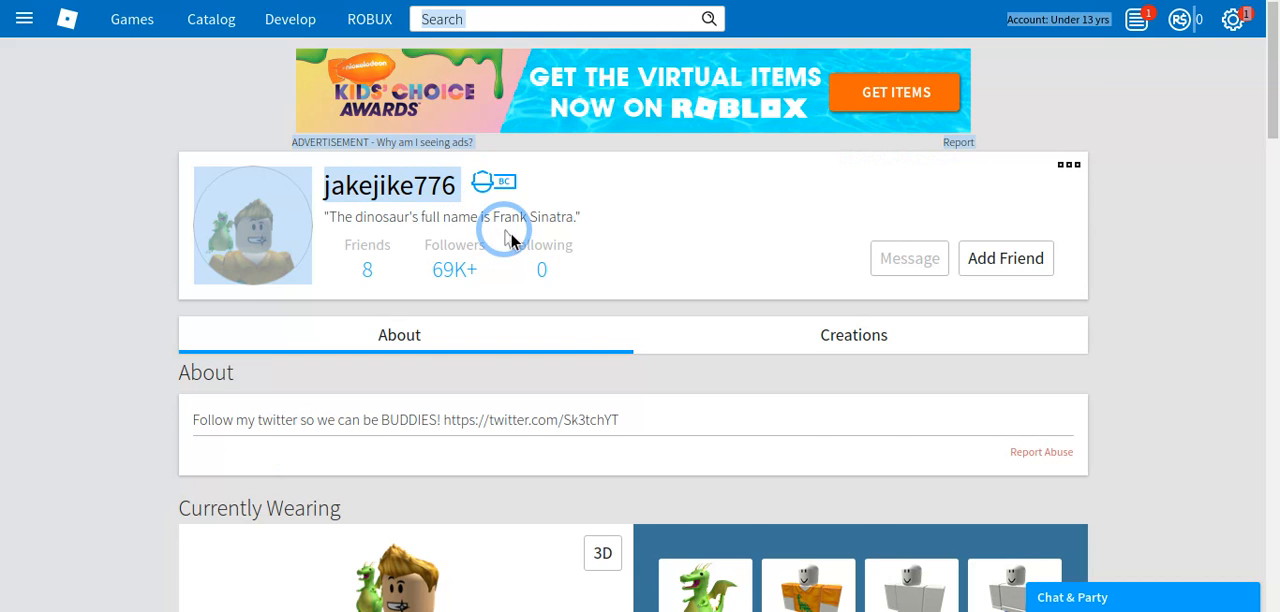
pyautogui.scroll(-3)
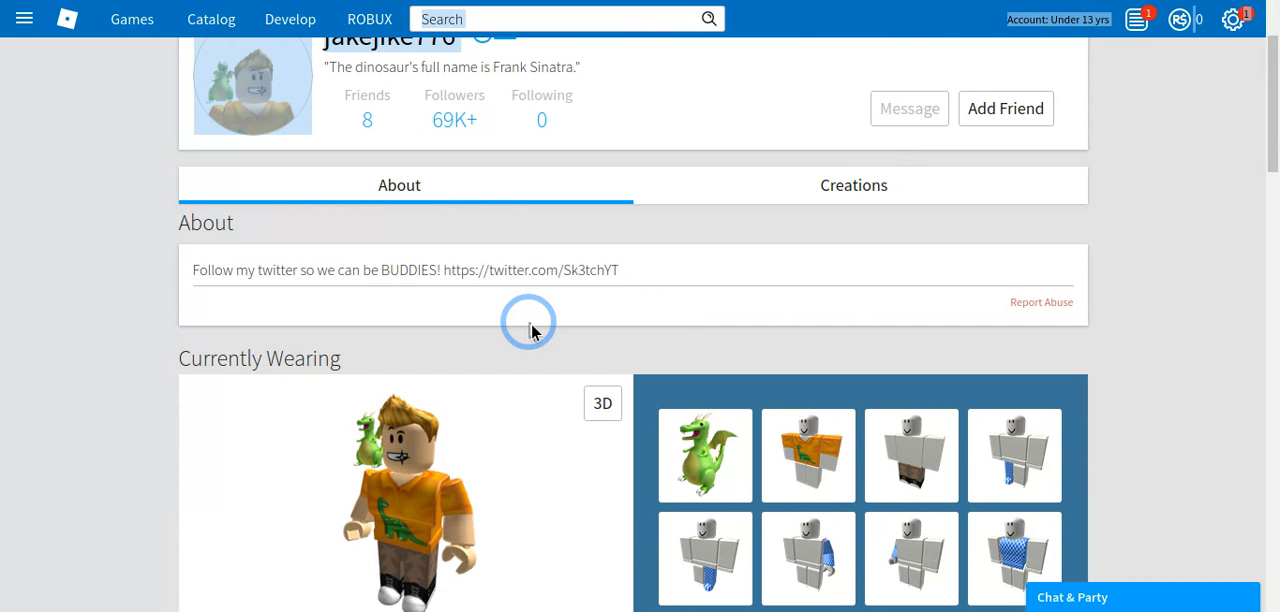
pyautogui.scroll(-3)
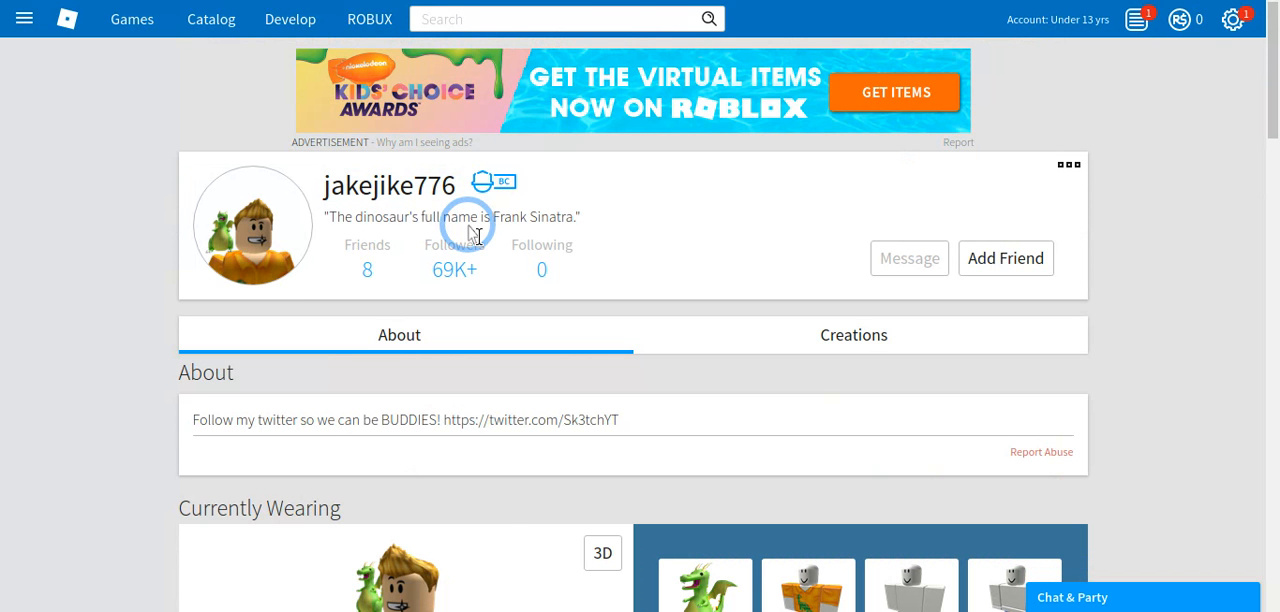
pyautogui.moveTo(523, 533)
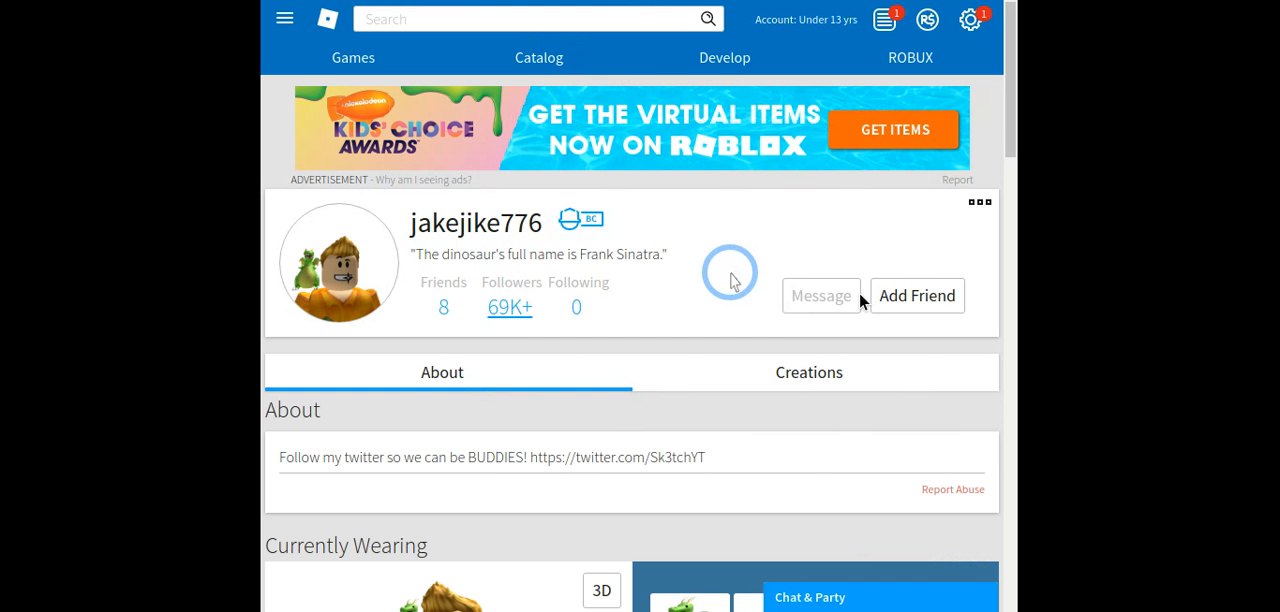
pyautogui.moveTo(693, 225)
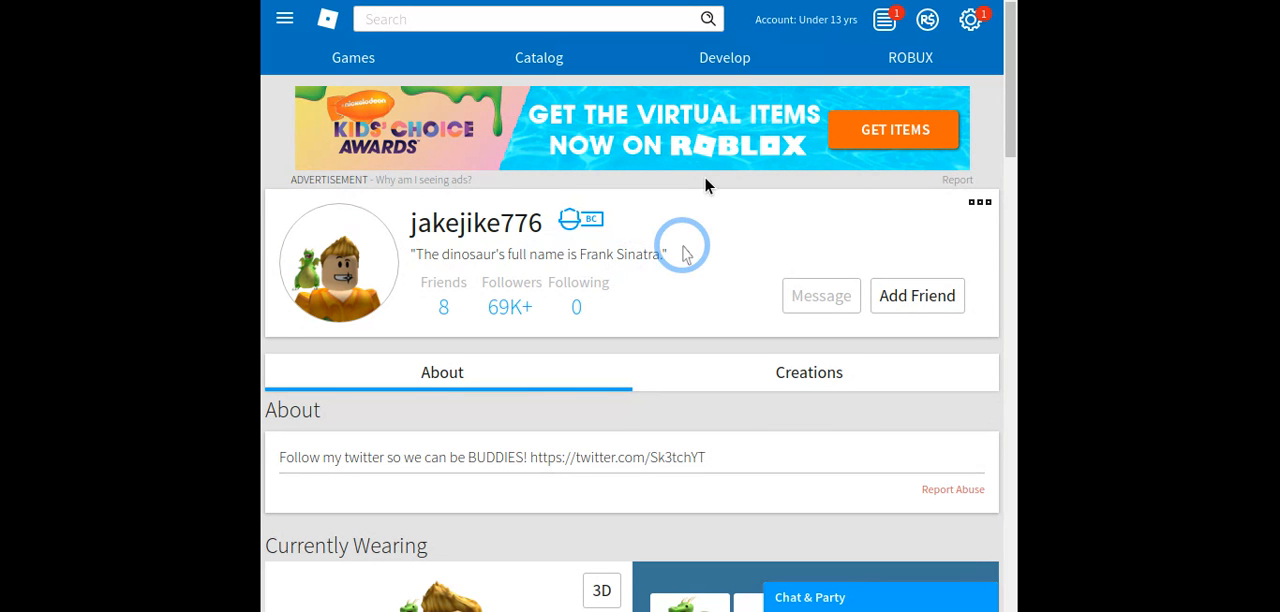
pyautogui.moveTo(585, 272)
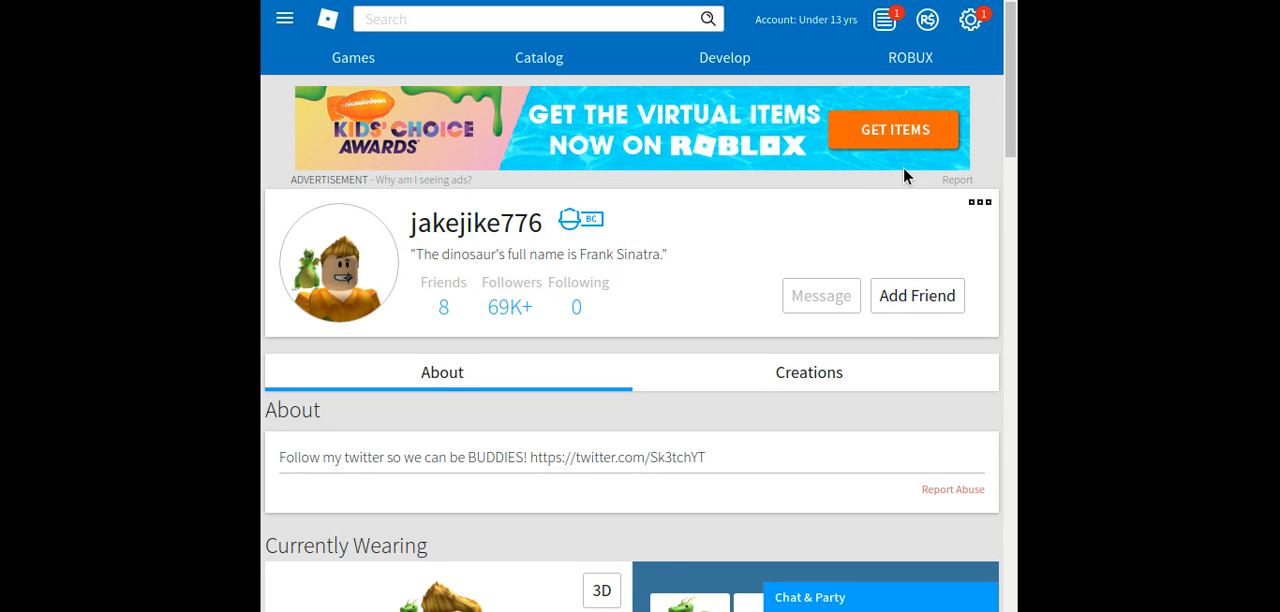
pyautogui.moveTo(908, 175)
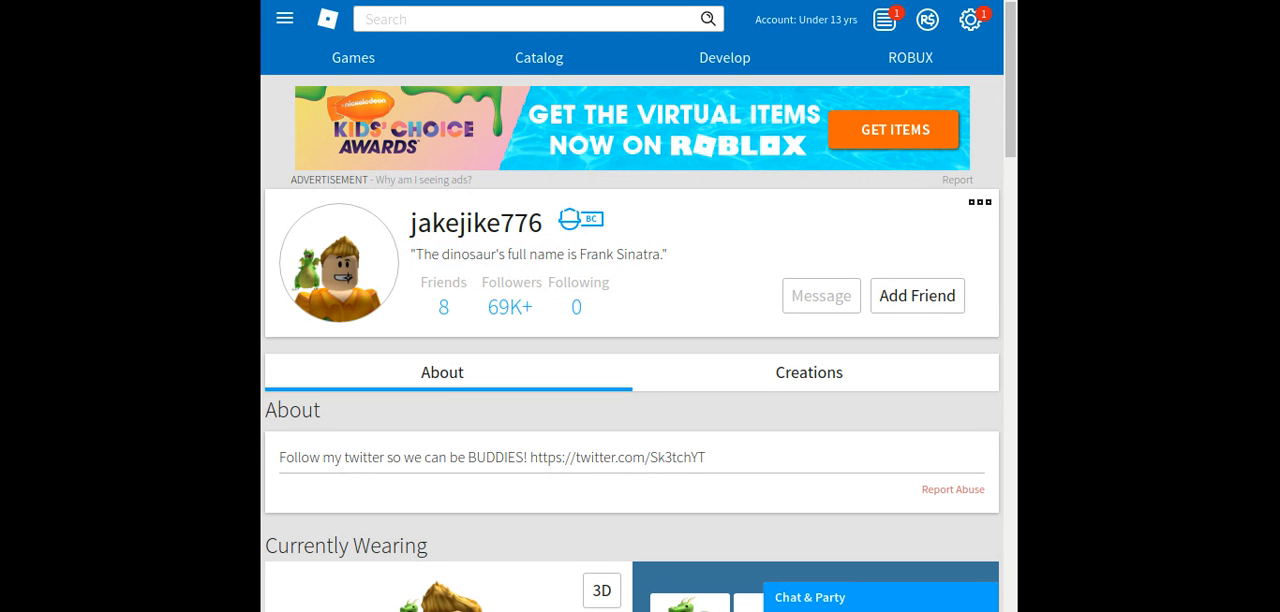
pyautogui.moveTo(489, 221)
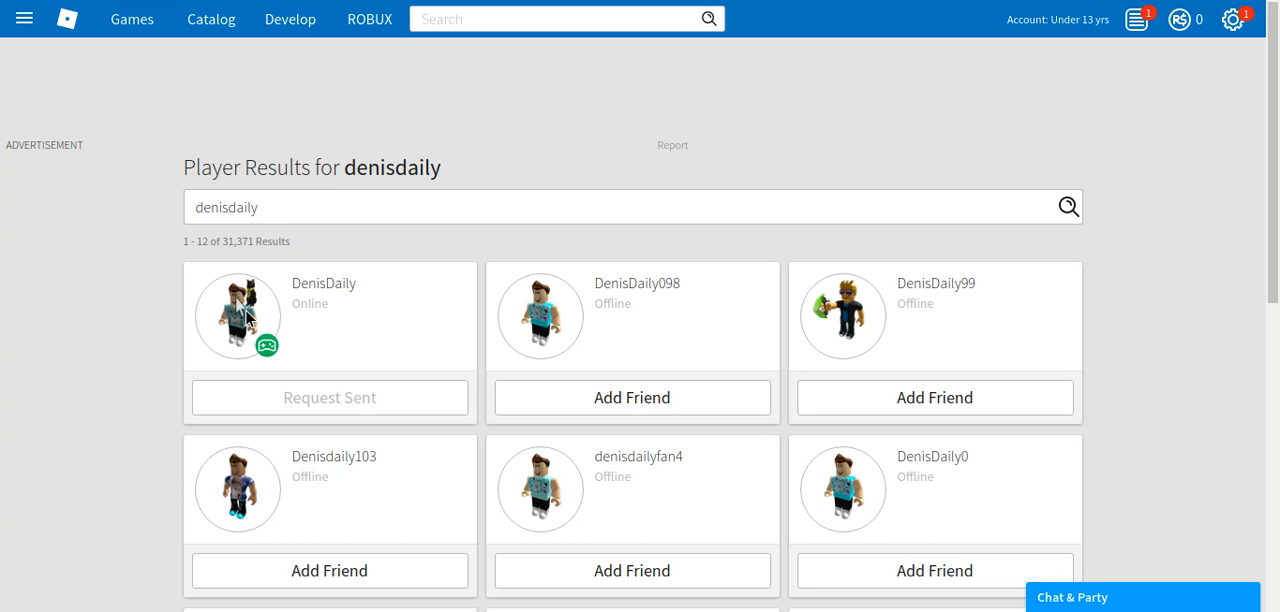
pyautogui.moveTo(270, 338)
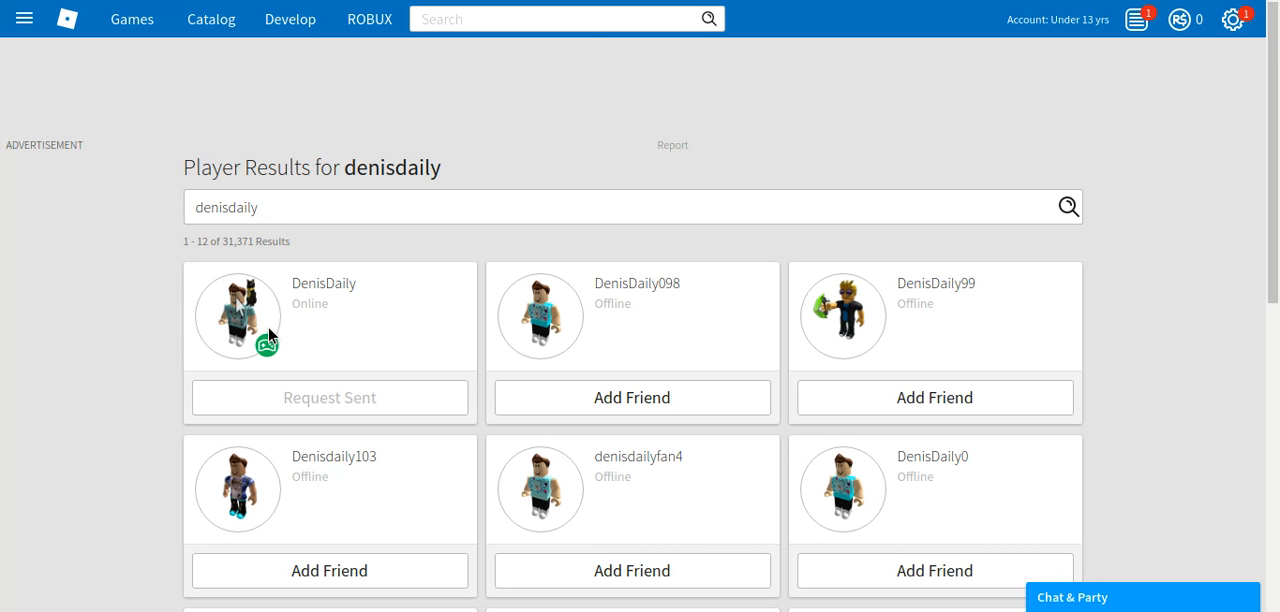
# - Select DenisDaily in the Player Results list to view that profile
pyautogui.click(323, 283)
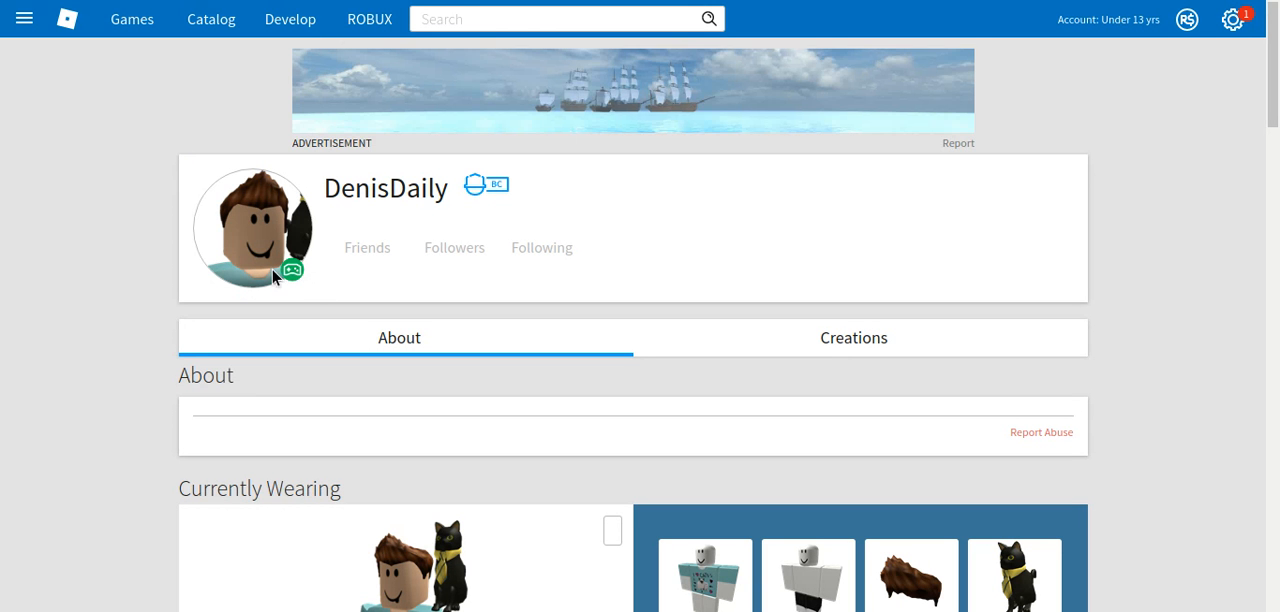
pyautogui.moveTo(310, 256)
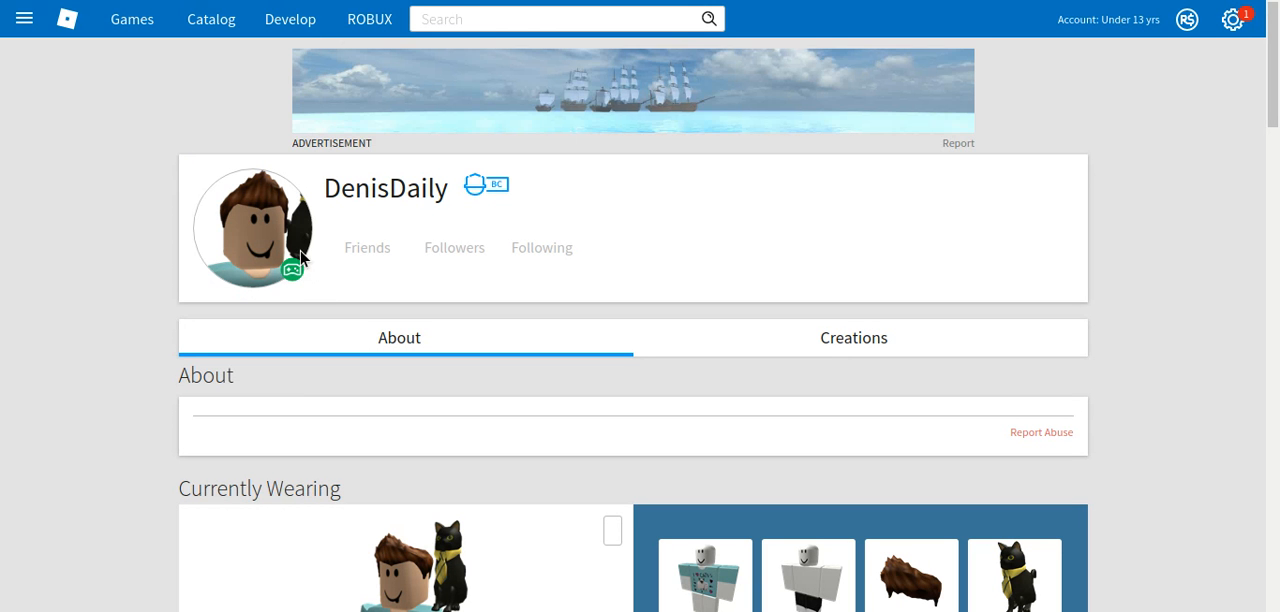
pyautogui.moveTo(283, 100)
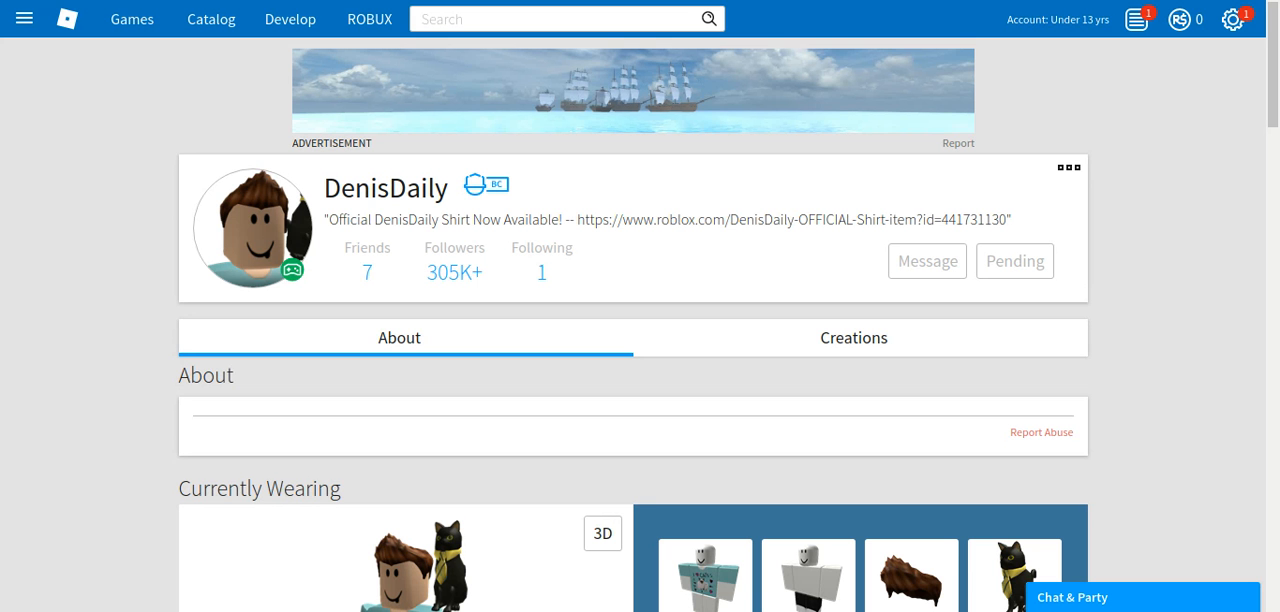
pyautogui.moveTo(78, 158)
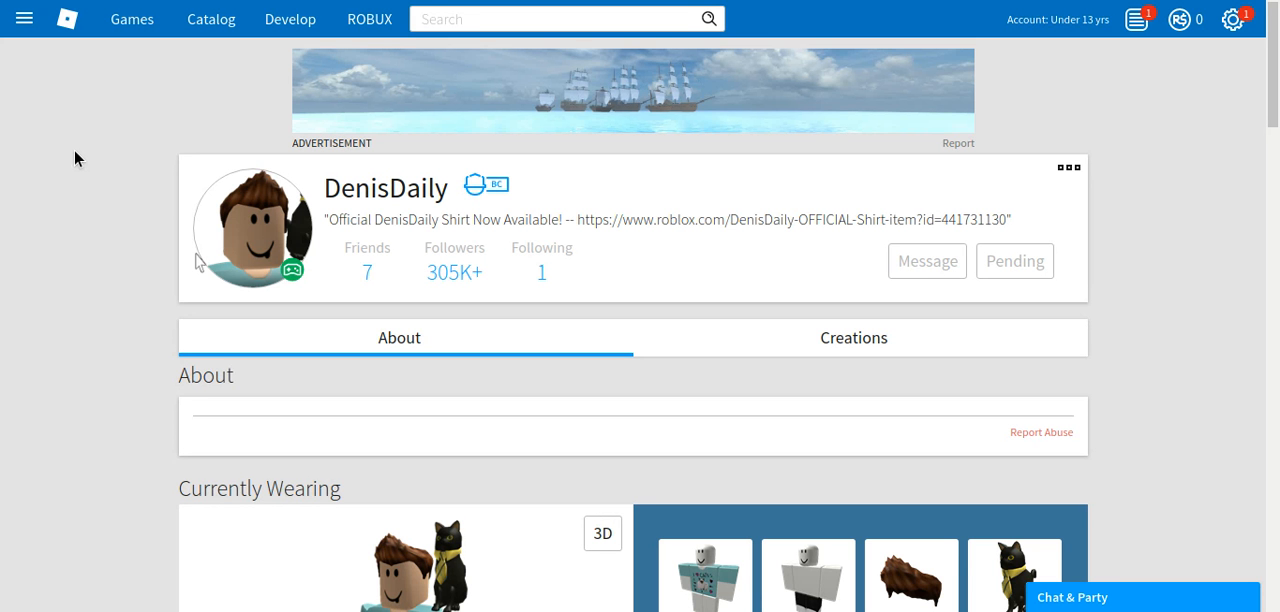